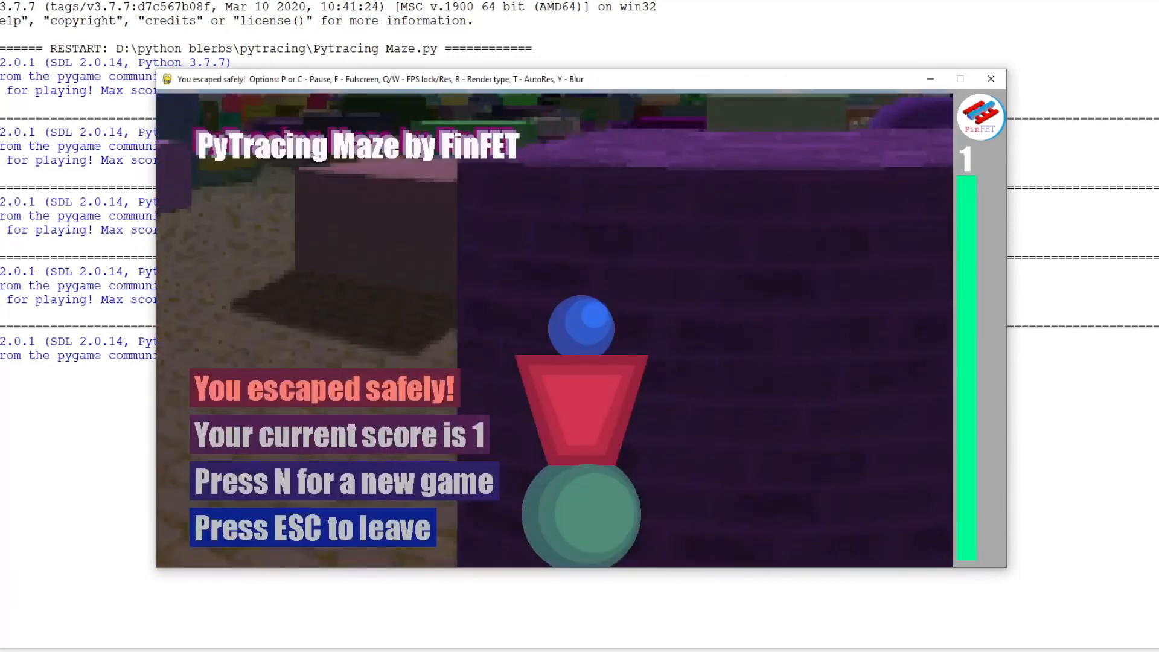
- Start a new maze round with N and play it until the player dies at score 1
key("n")
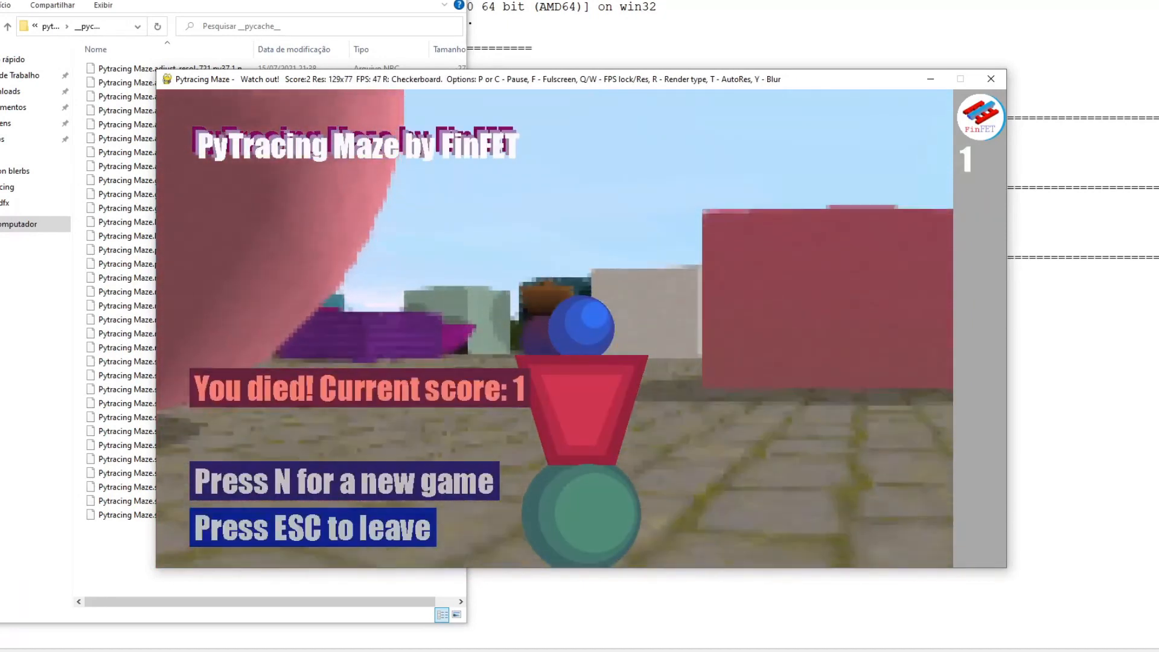
- Begin another maze round and steer to the exit, lifting the score to 2
key("p")
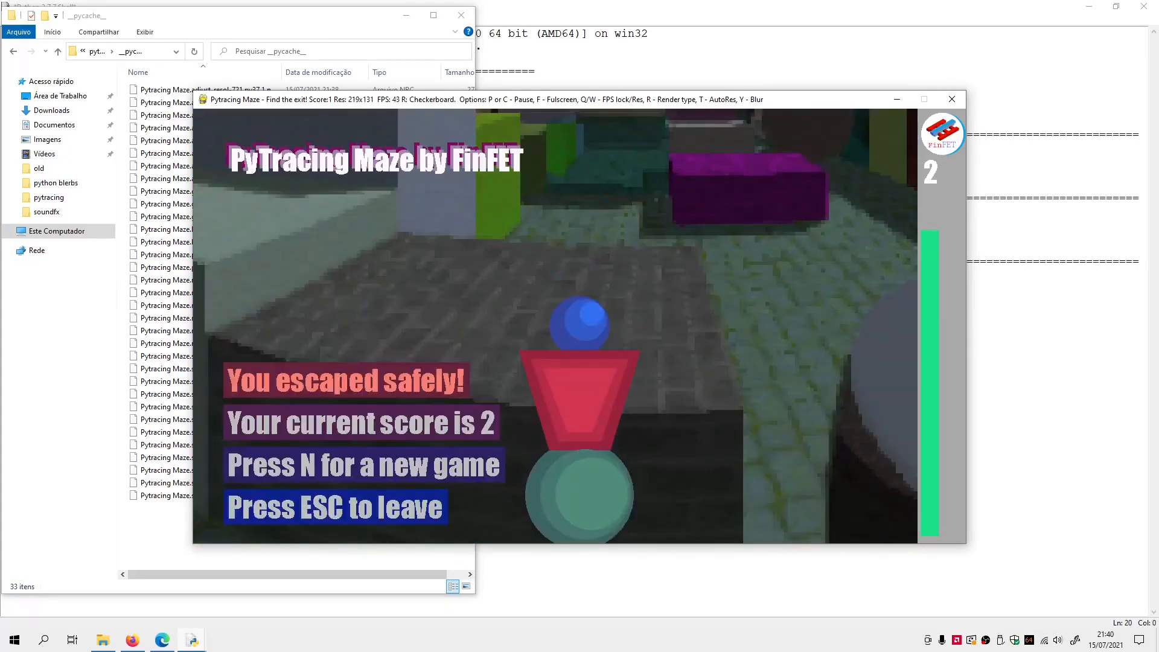
- Restart with N from score 0 and escape the maze for a score of 1
key("n")
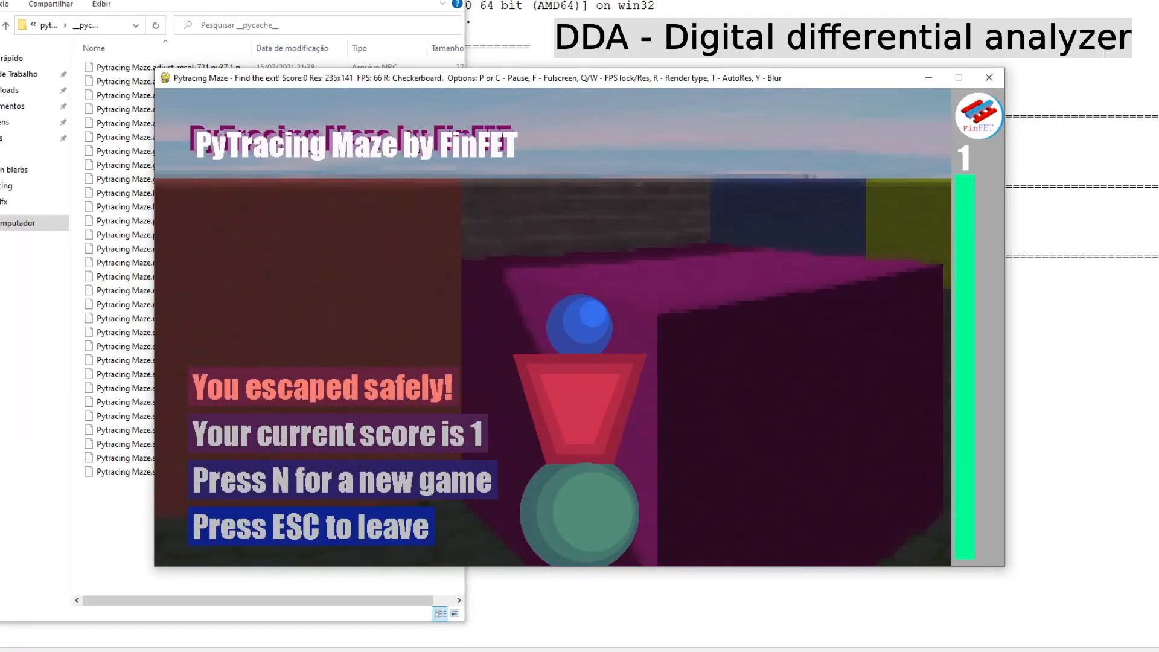
- Start one more round with N and reach the exit, bringing the score to 2
key("n")
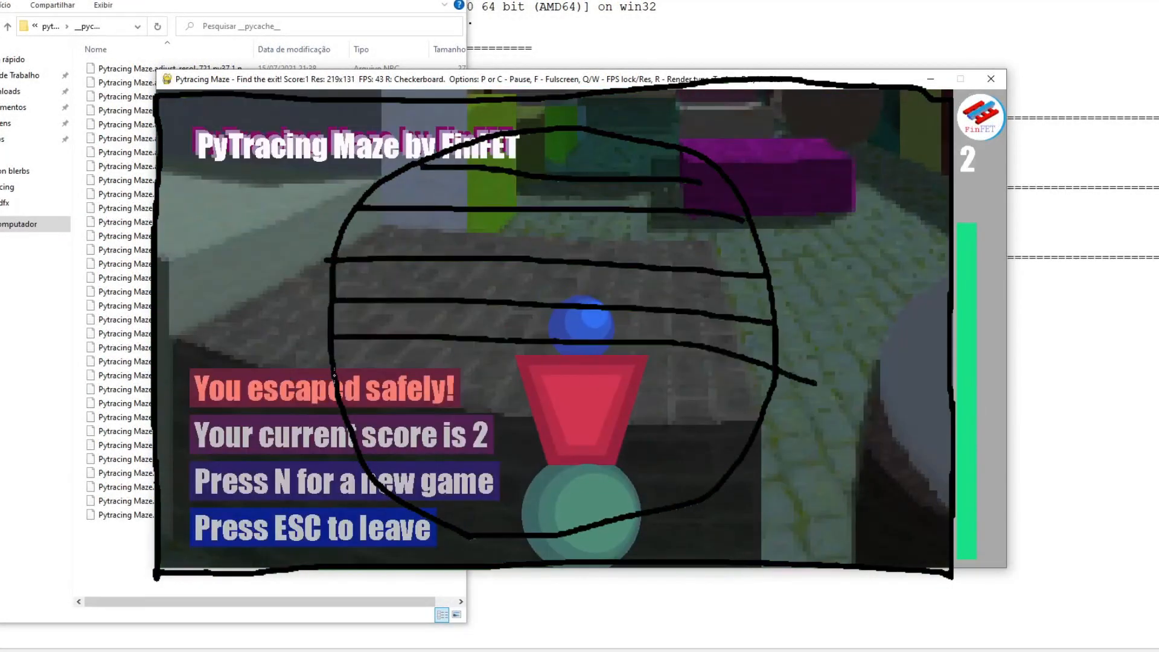
- Launch the packaged Pytracing Maze.exe build and continue past the Numba compiling notice to a score-0 maze
key("n")
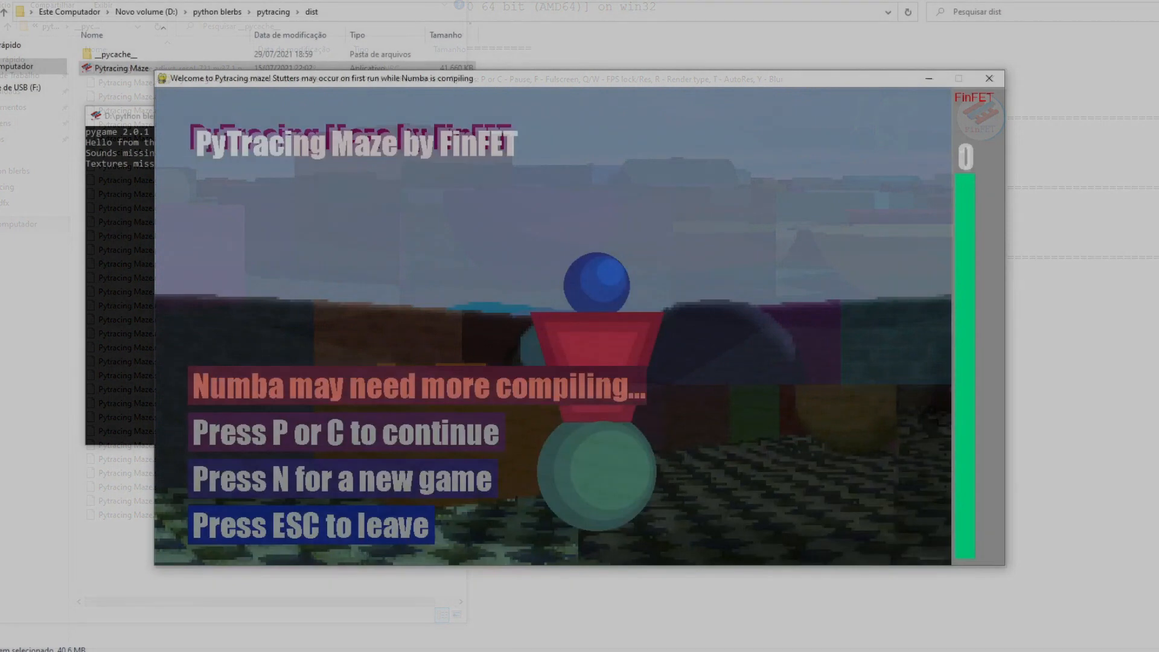
key("c")
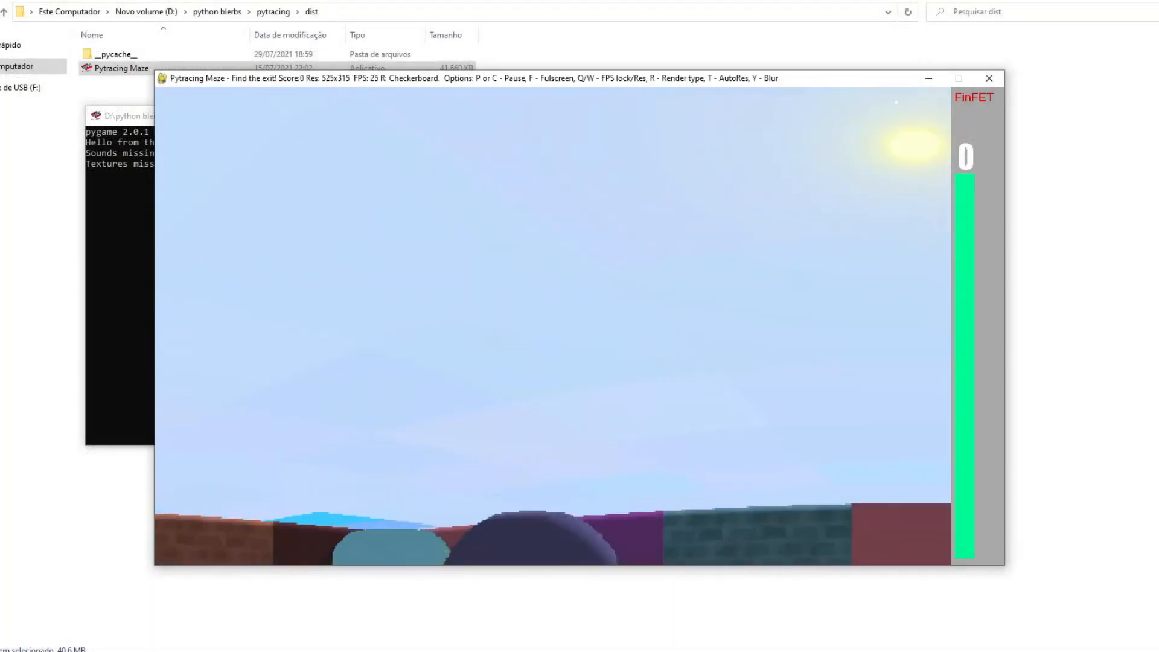